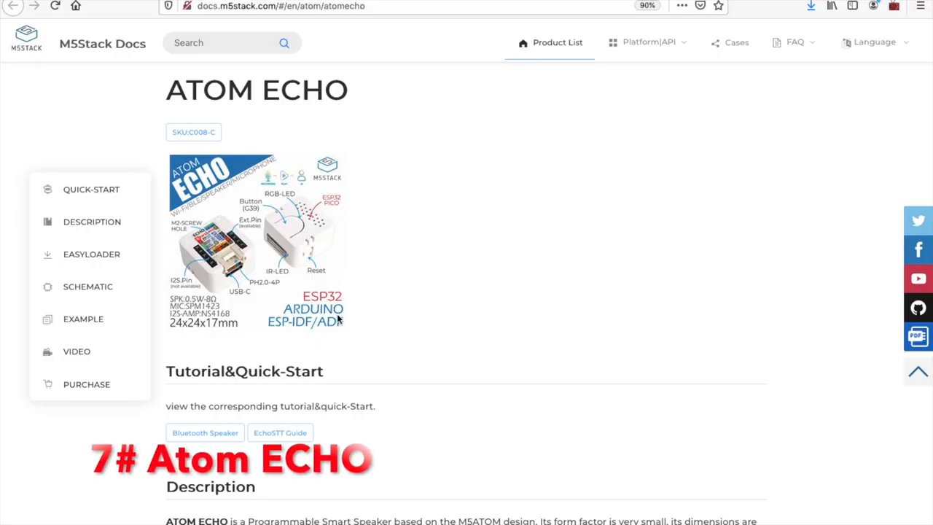
mouse_move(489, 334)
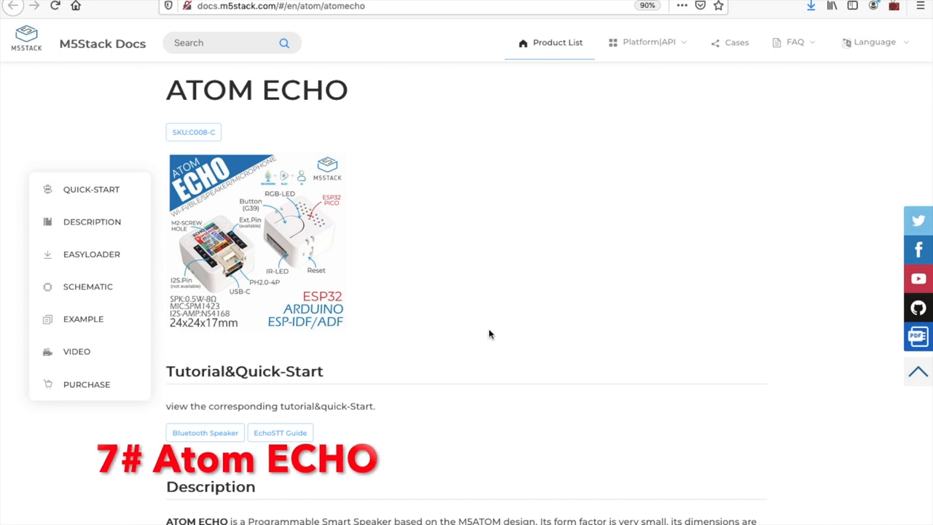
scroll(down, 3)
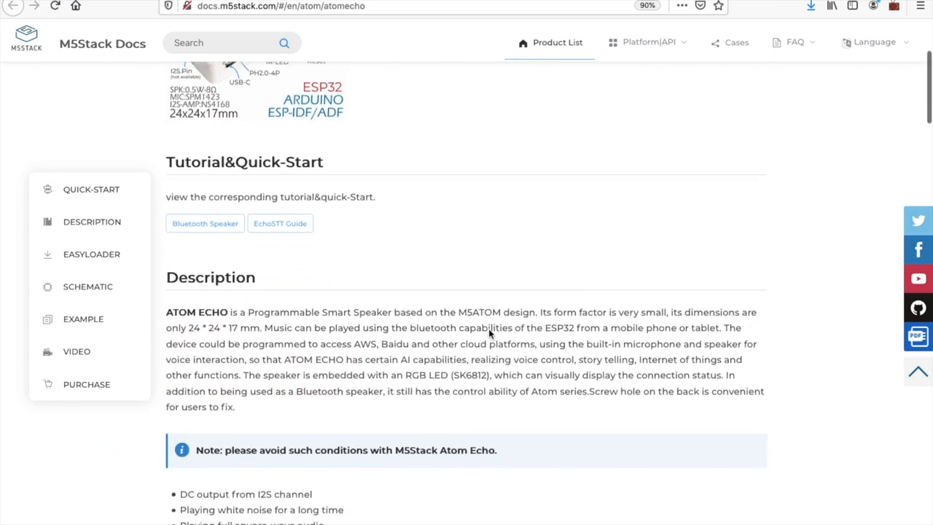
scroll(down, 3)
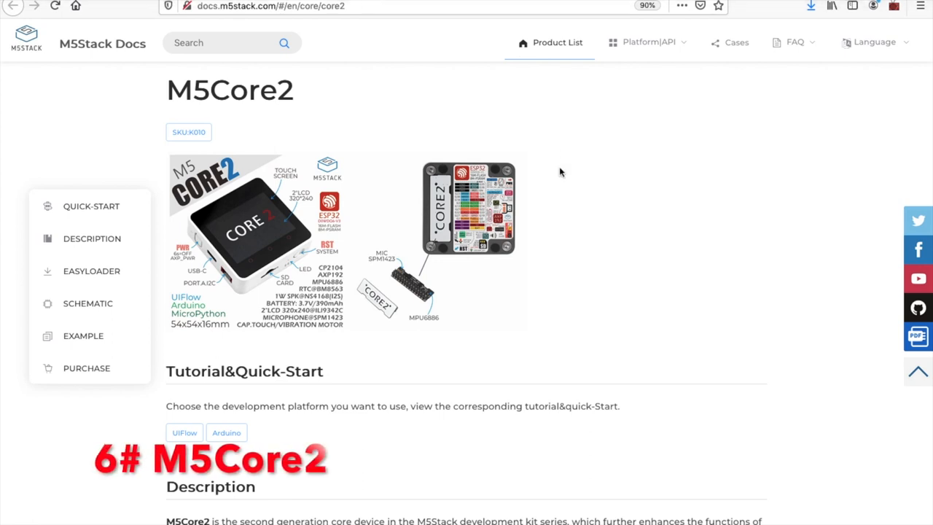
mouse_move(633, 233)
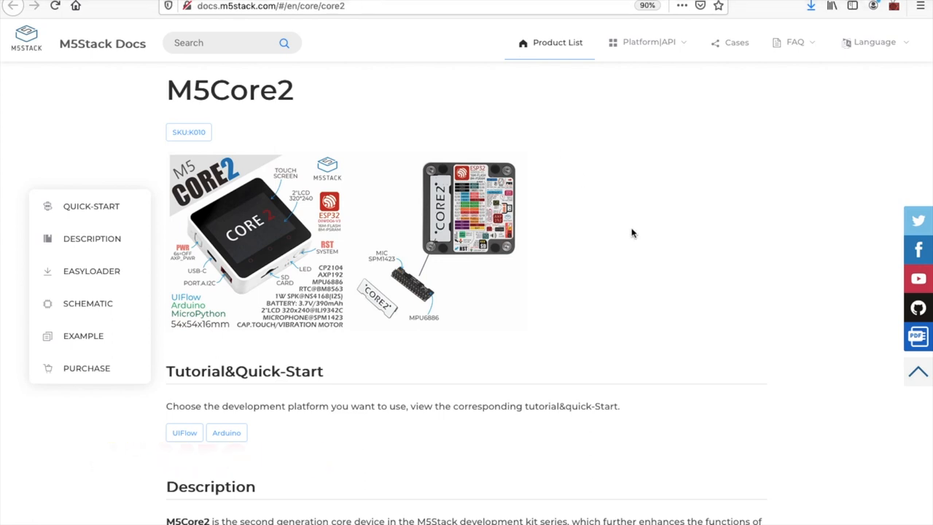
scroll(down, 3)
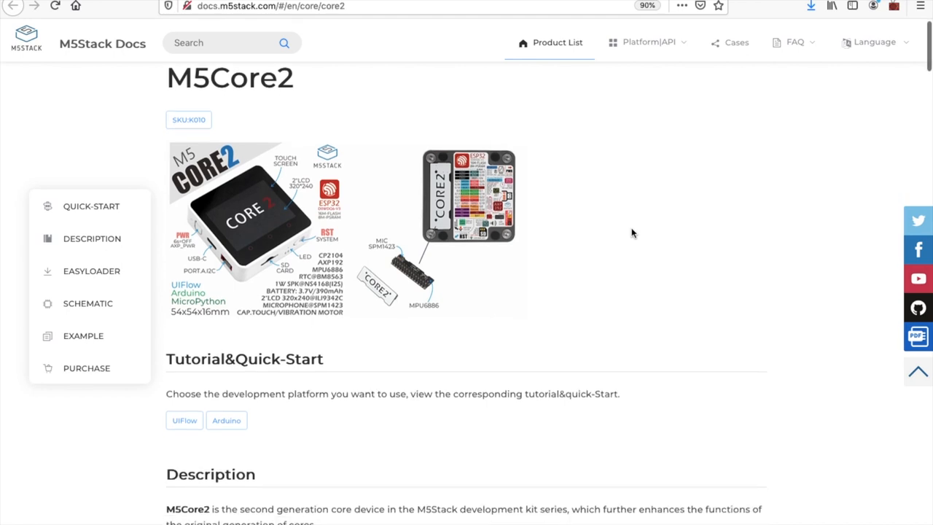
scroll(down, 3)
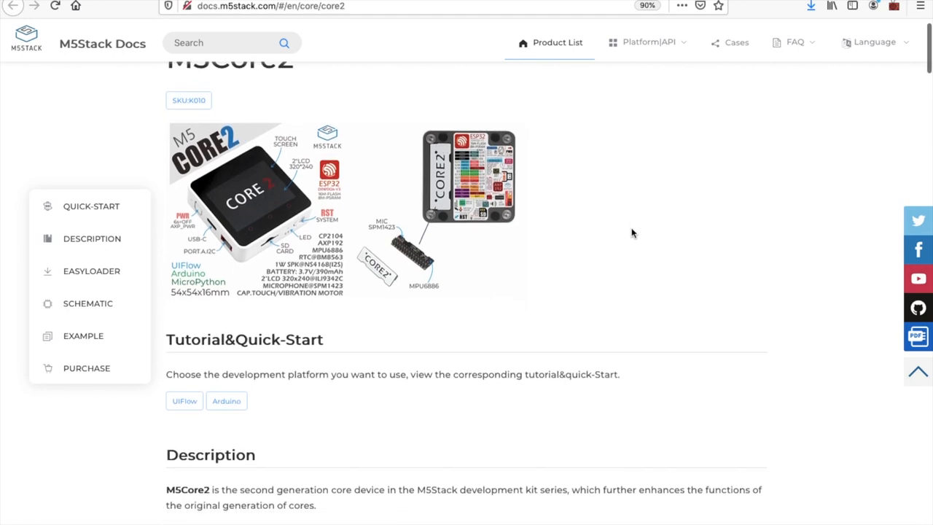
scroll(down, 3)
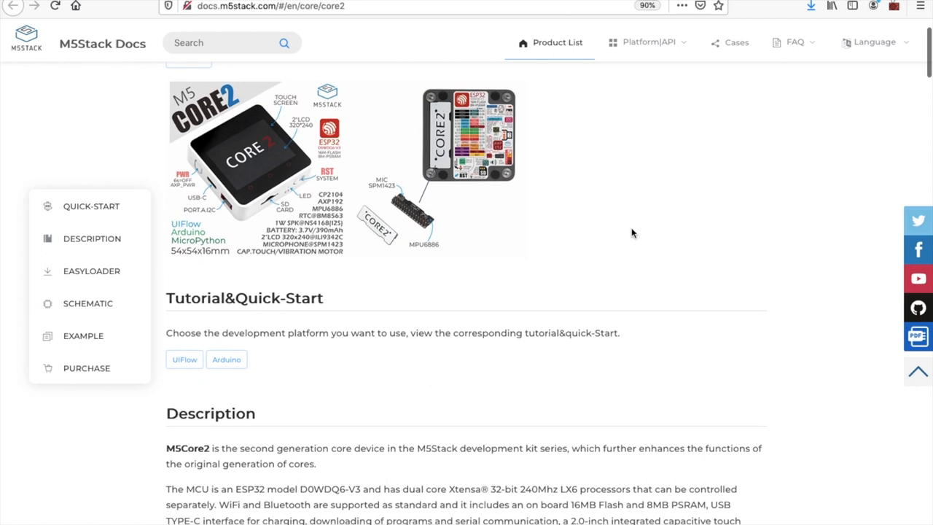
scroll(down, 3)
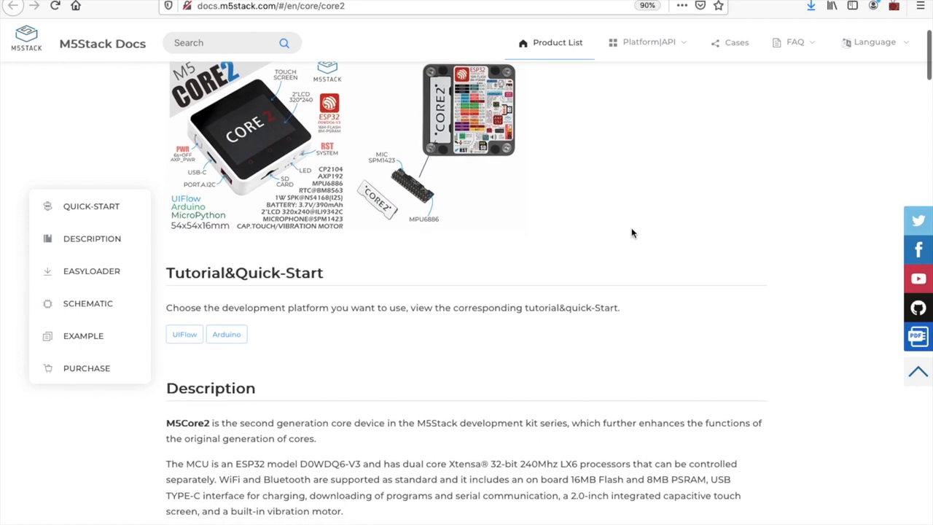
scroll(down, 3)
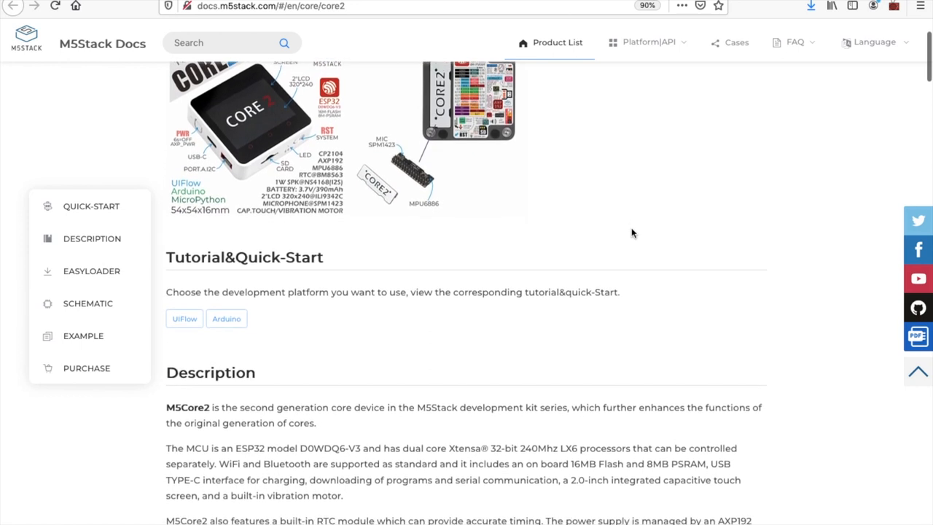
scroll(down, 3)
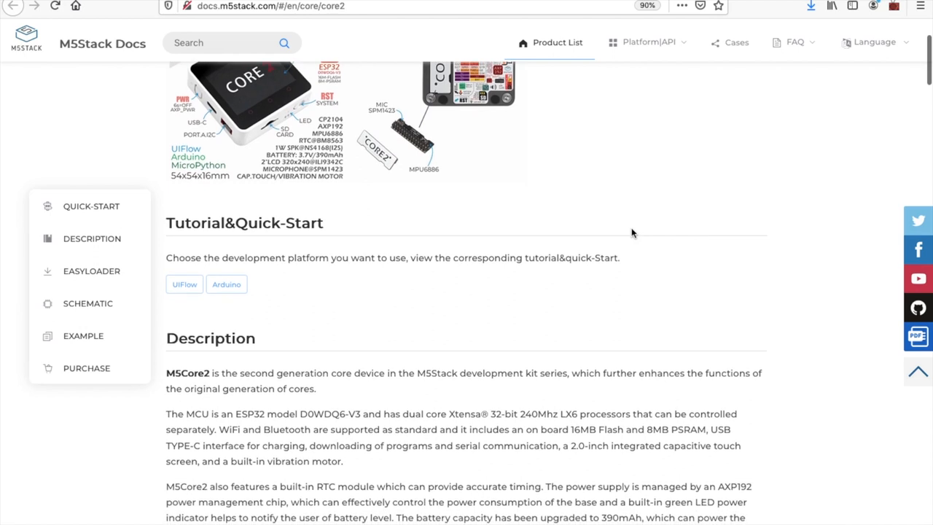
scroll(down, 3)
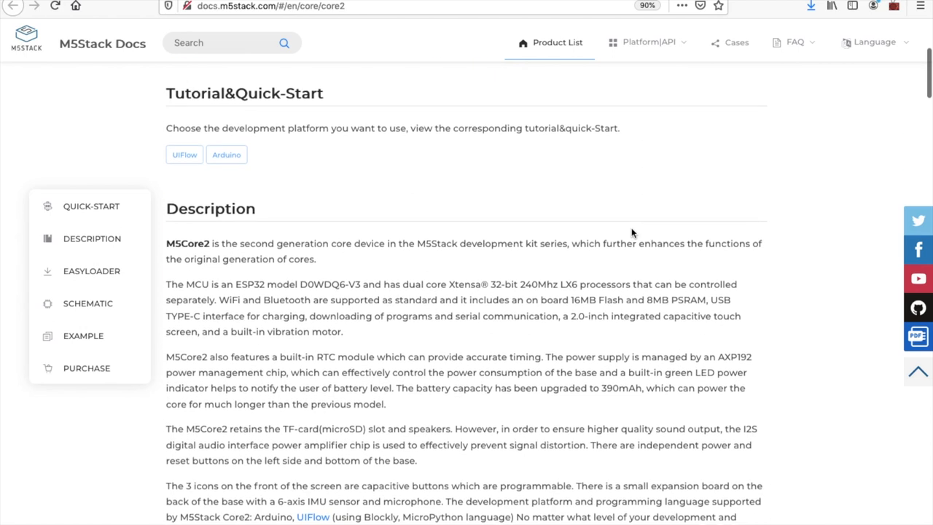
scroll(down, 3)
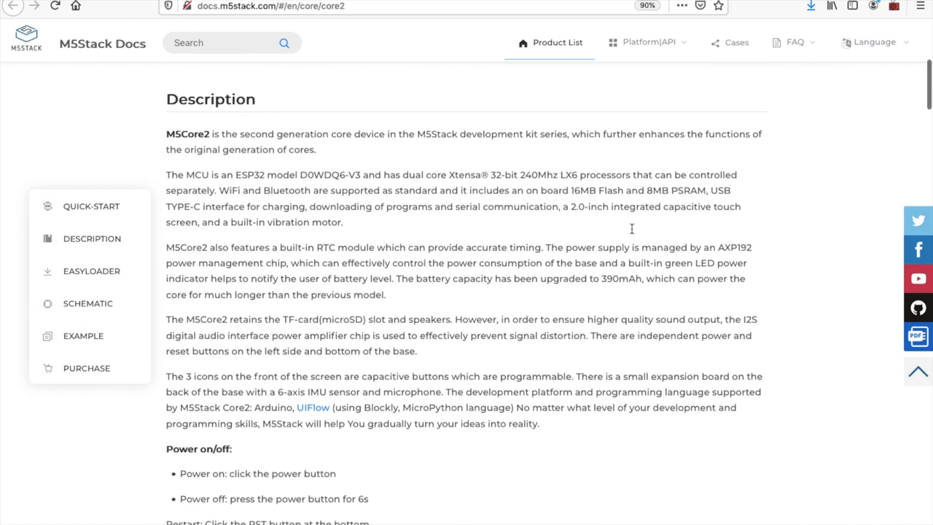
scroll(down, 3)
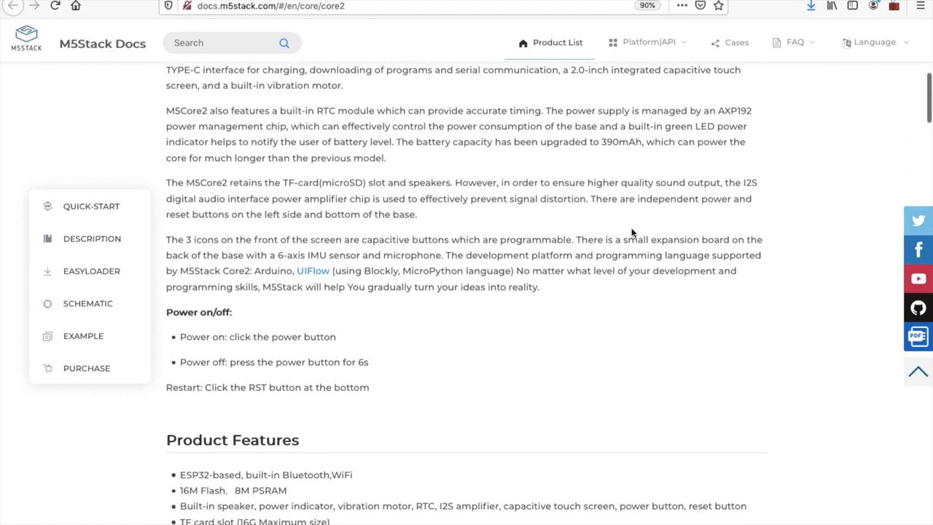